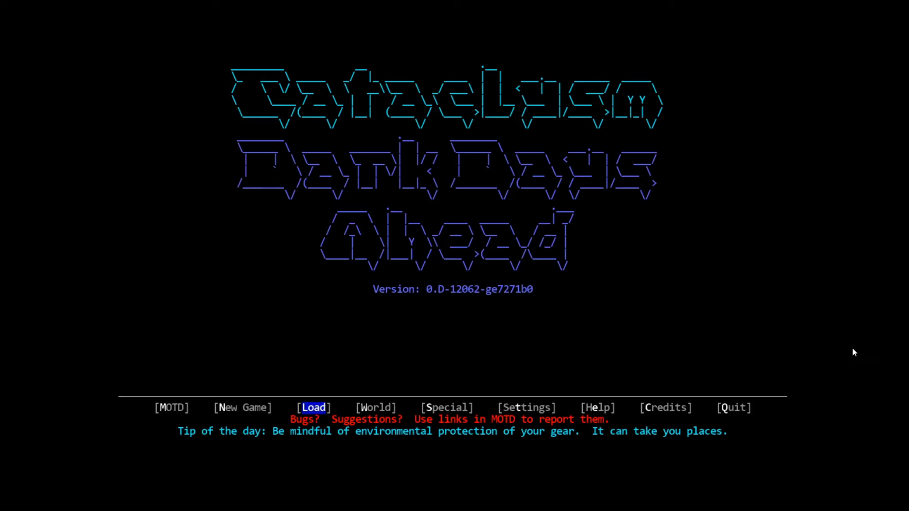
# Open the main menu's World section showing existing worlds and Create World.
pyautogui.click(242, 408)
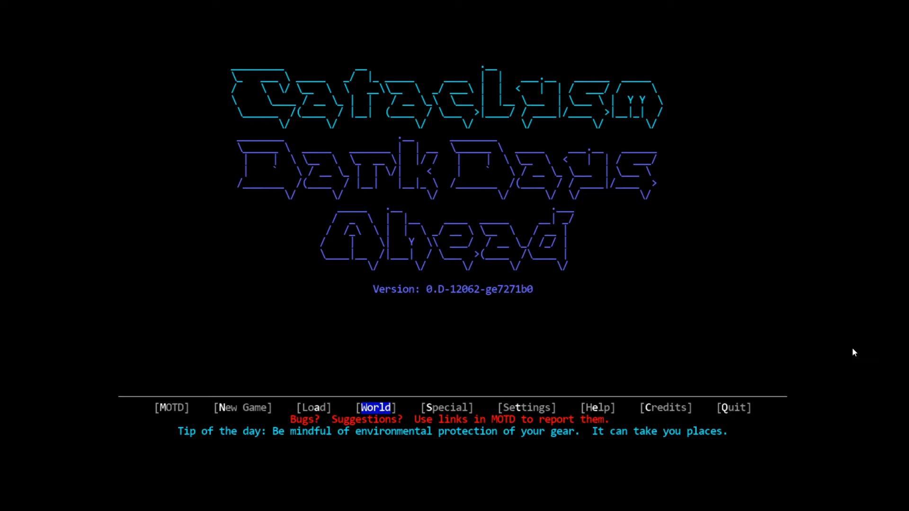
pyautogui.click(375, 407)
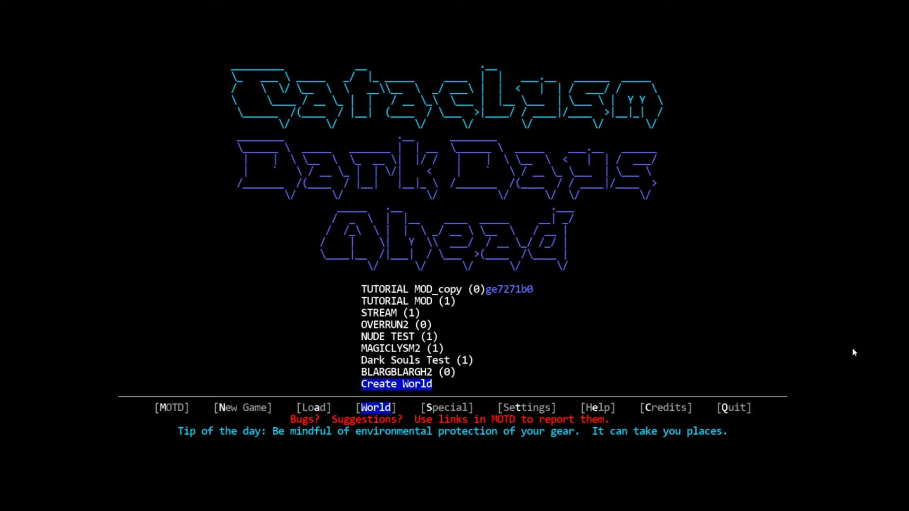
# Start a new world and read through Bright Nights, Desert Region and Dark Souls Ahead descriptions.
pyautogui.click(396, 384)
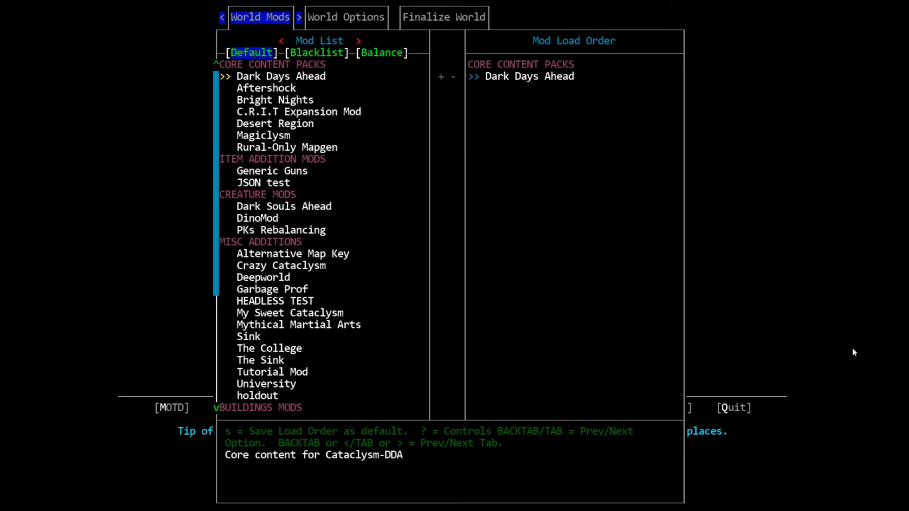
pyautogui.moveTo(565, 97)
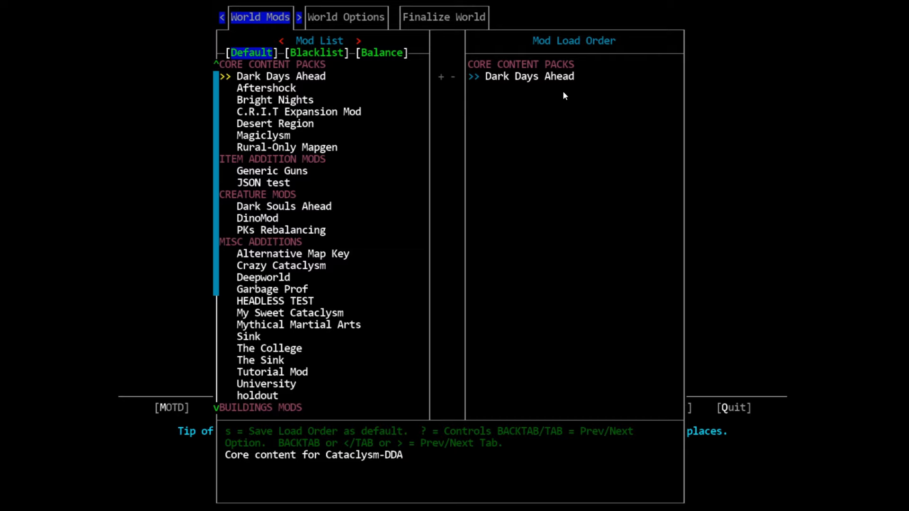
pyautogui.moveTo(563, 123)
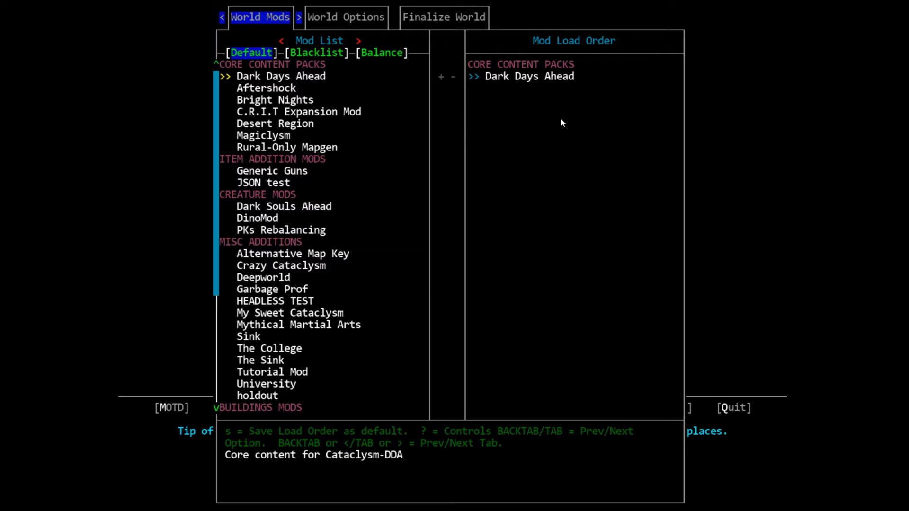
pyautogui.moveTo(513, 206)
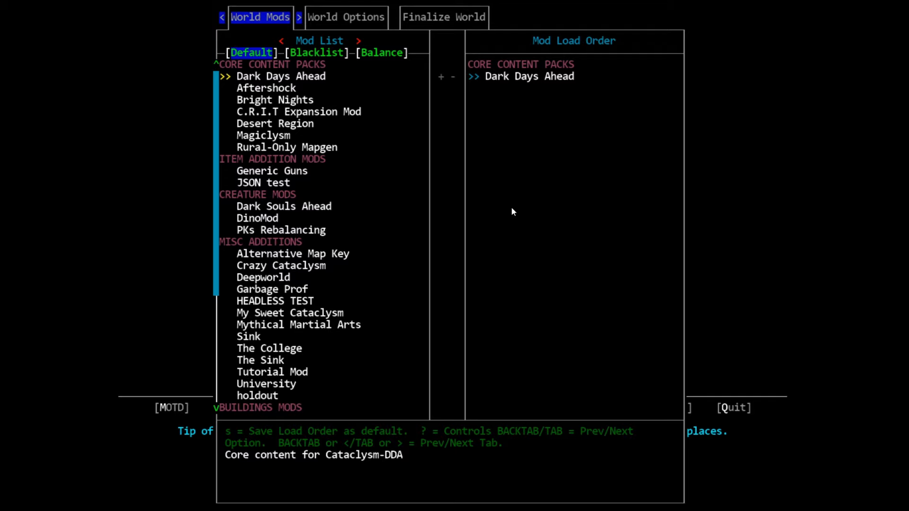
pyautogui.press('Down')
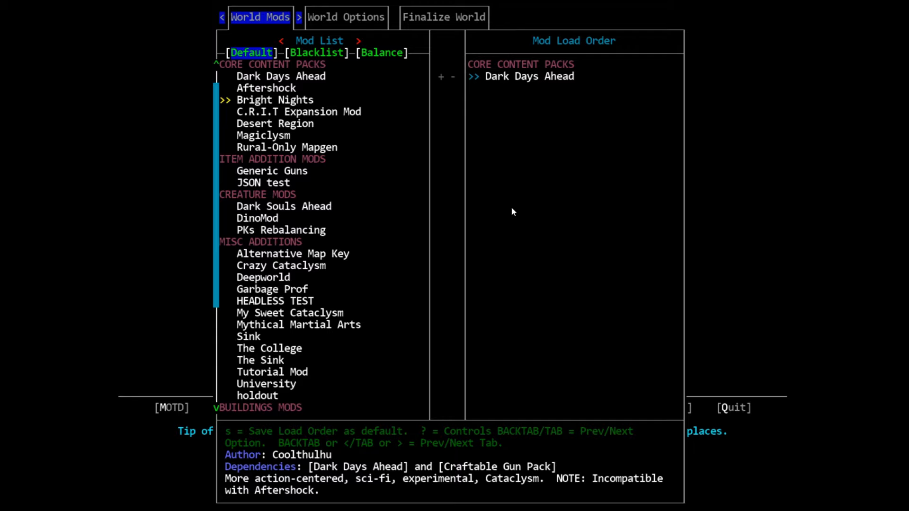
pyautogui.press('Down')
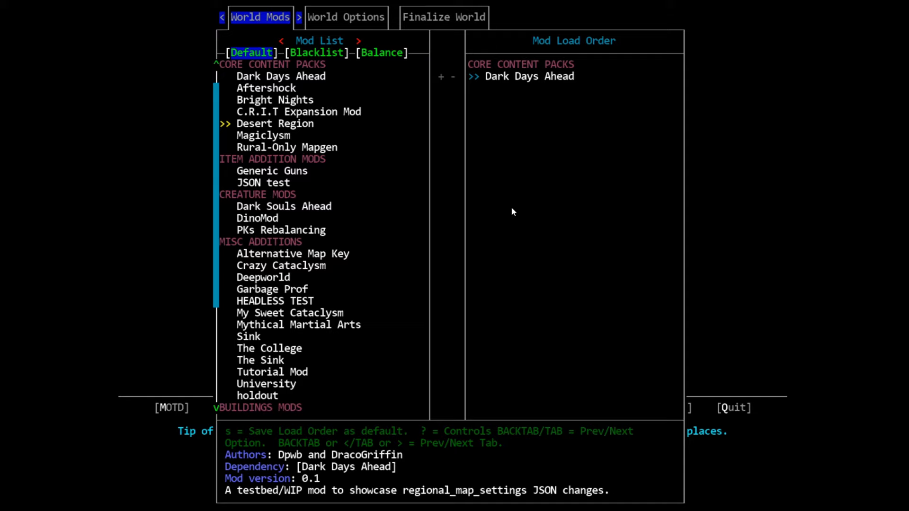
pyautogui.press('Down')
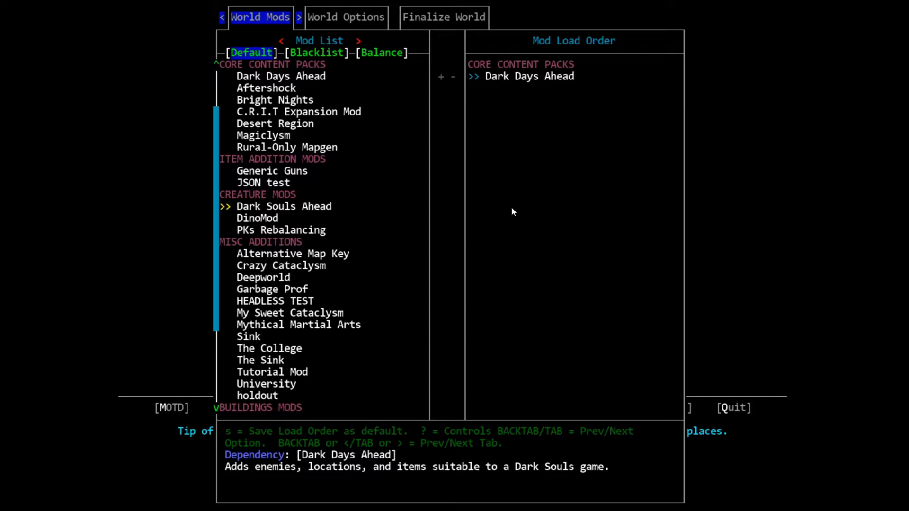
# Add No Fungal Monsters from the Blacklist tab, browse Balance mods, and reach World Options.
pyautogui.click(318, 53)
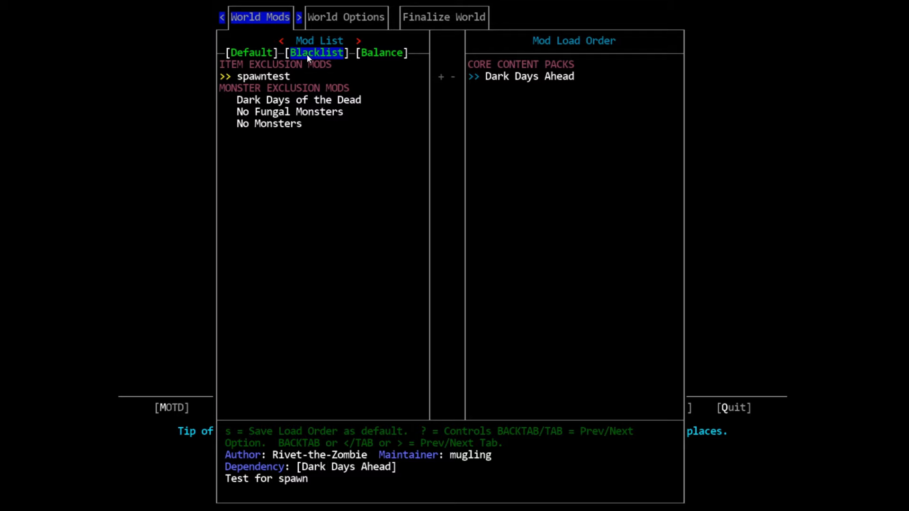
pyautogui.moveTo(383, 92)
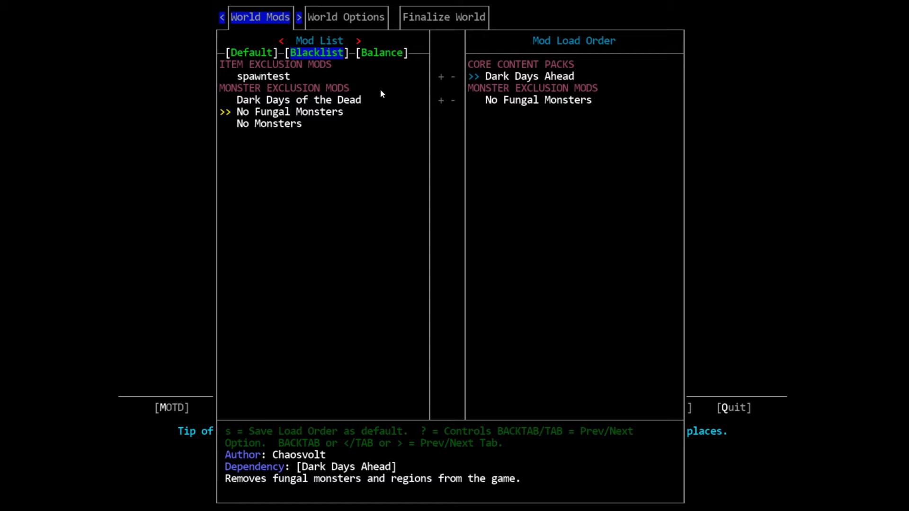
pyautogui.click(382, 53)
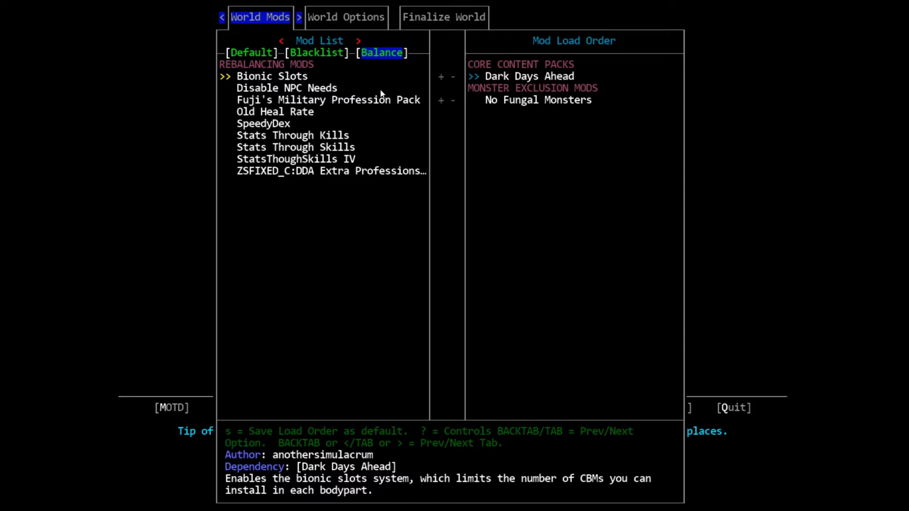
pyautogui.press('Down')
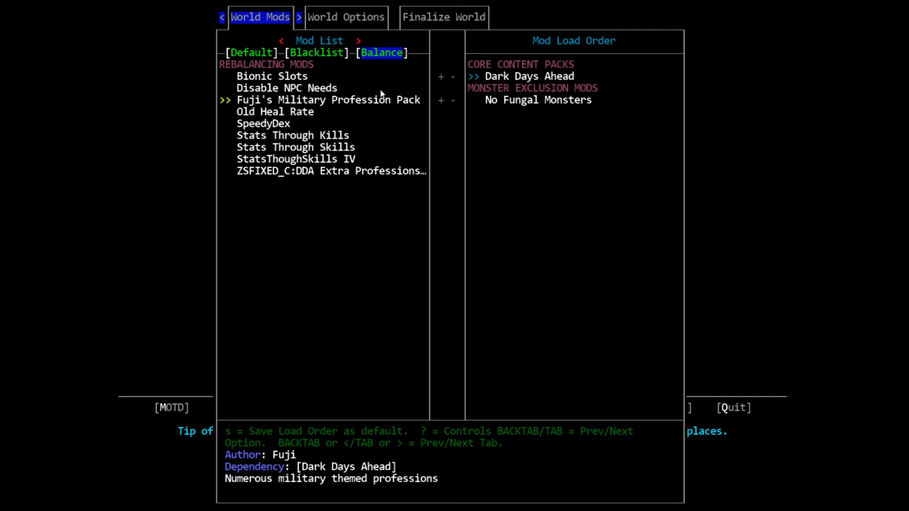
pyautogui.click(346, 17)
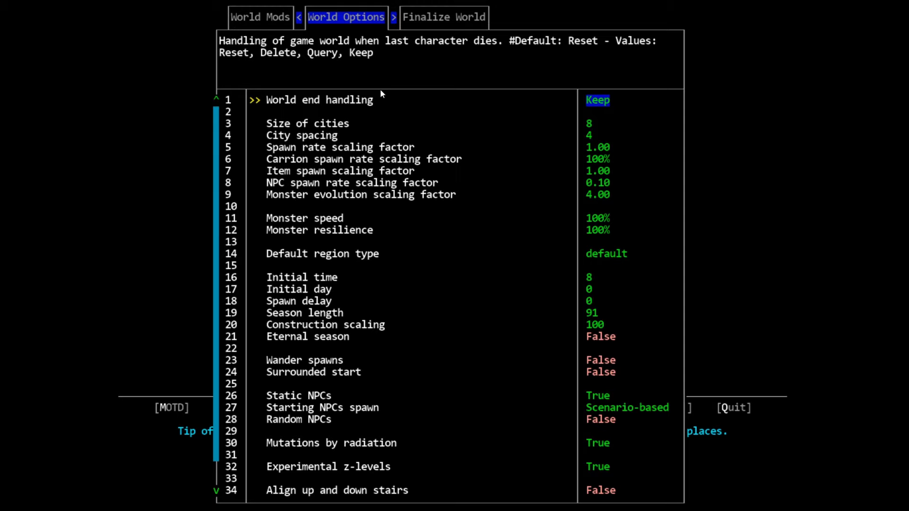
pyautogui.click(259, 17)
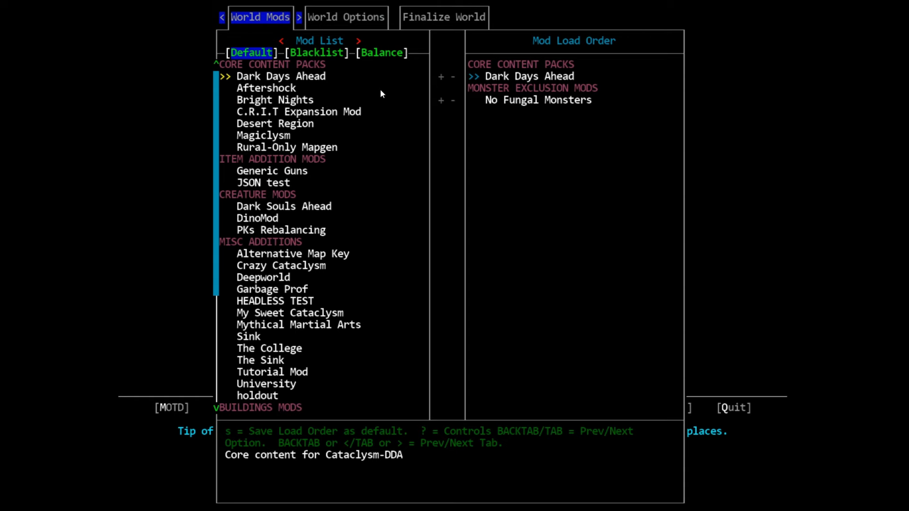
pyautogui.click(347, 17)
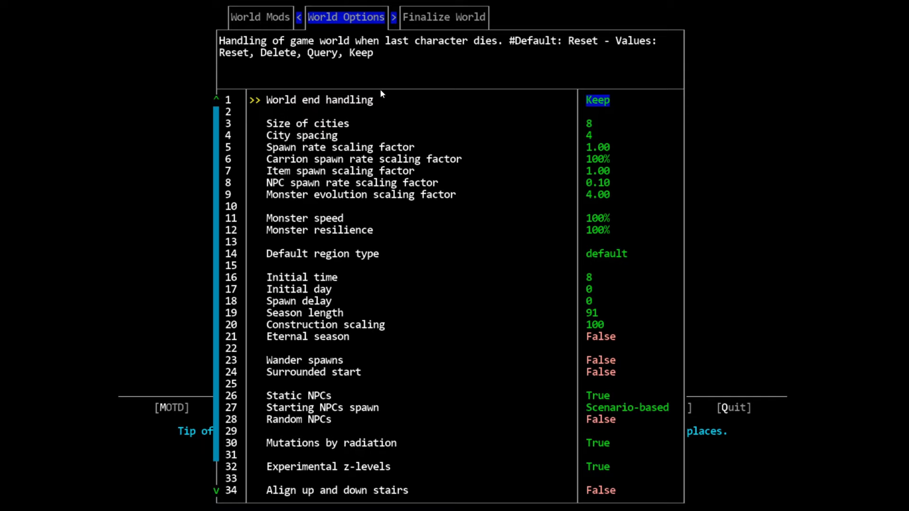
pyautogui.press('Down')
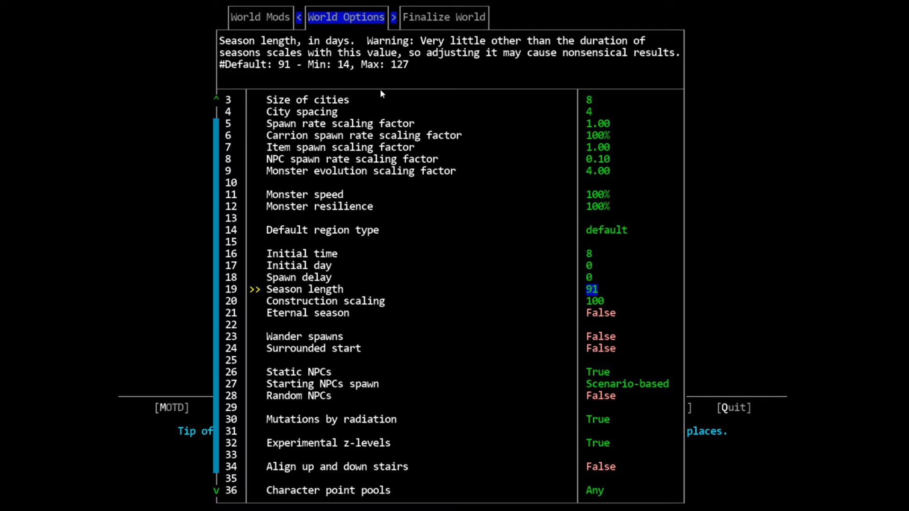
pyautogui.press('Up')
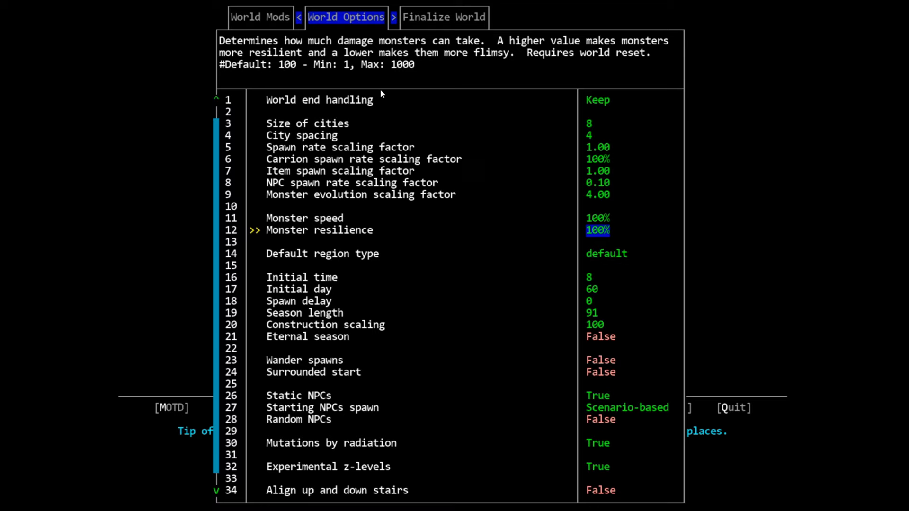
pyautogui.press('up')
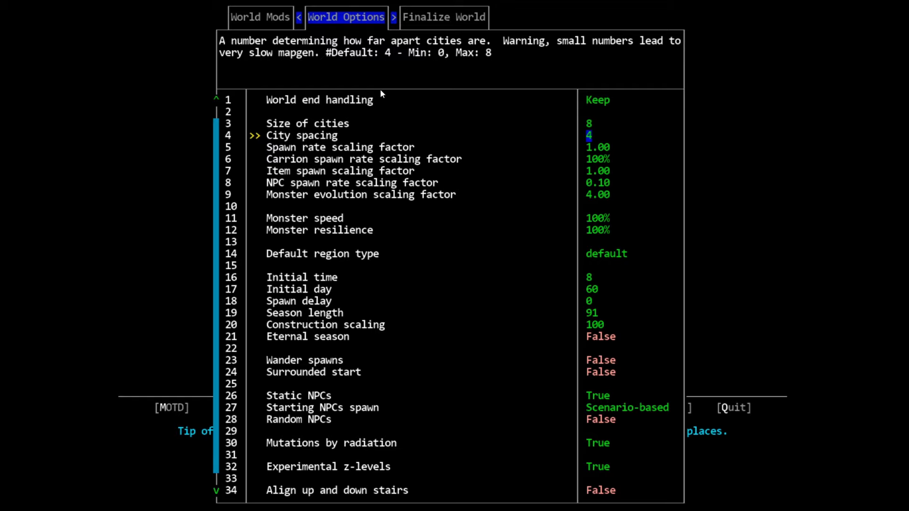
pyautogui.press('Up')
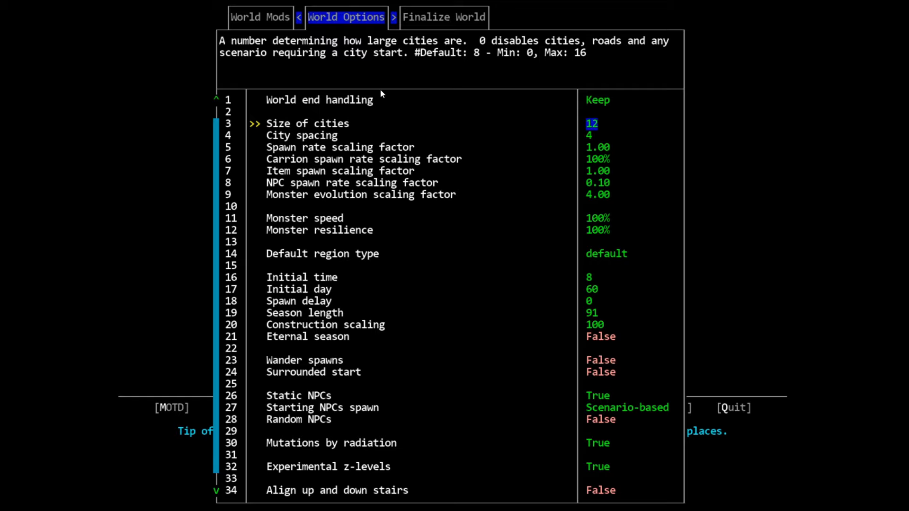
pyautogui.press('Down')
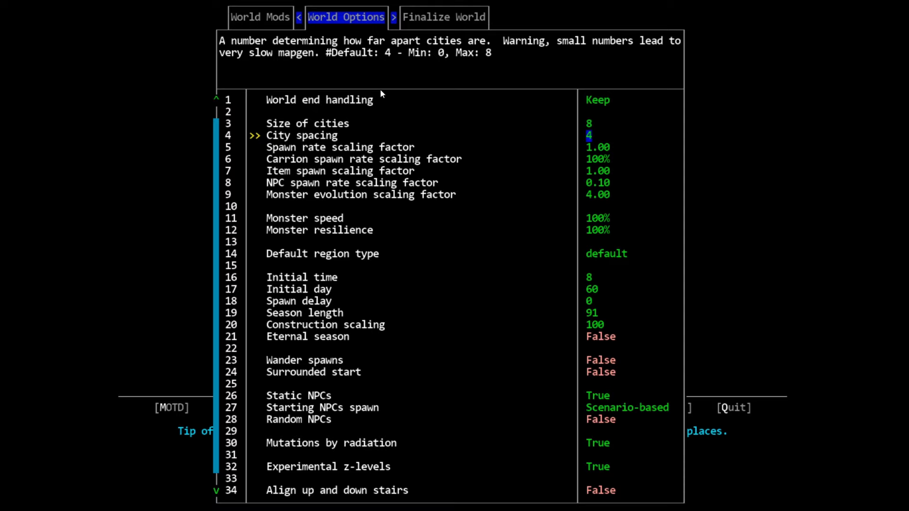
# Lower the monster spawn rate scaling factor to 0.80, leaving carrion spawn rate at 100%.
pyautogui.press('Down')
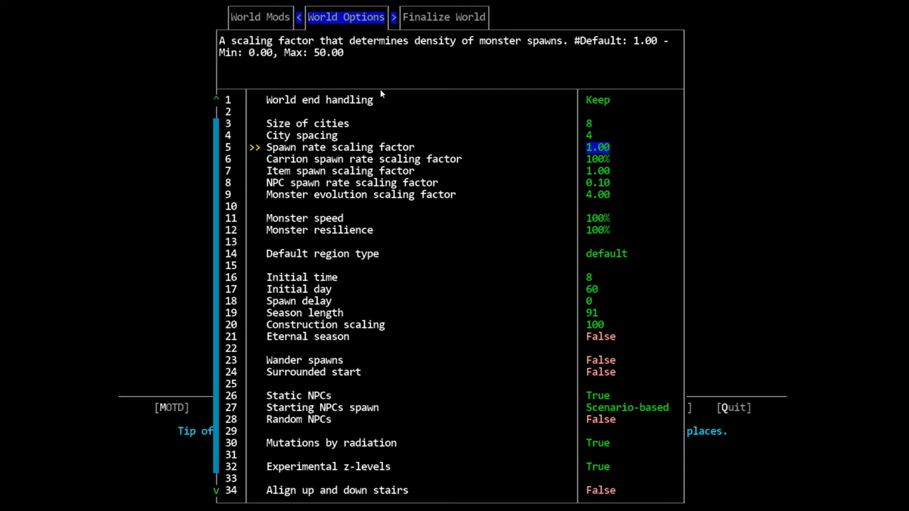
pyautogui.press('Left')
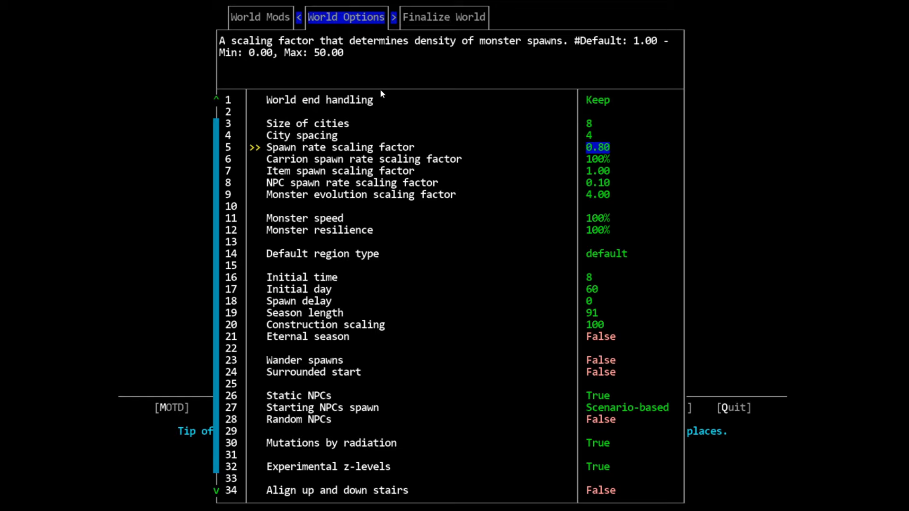
pyautogui.press('Down')
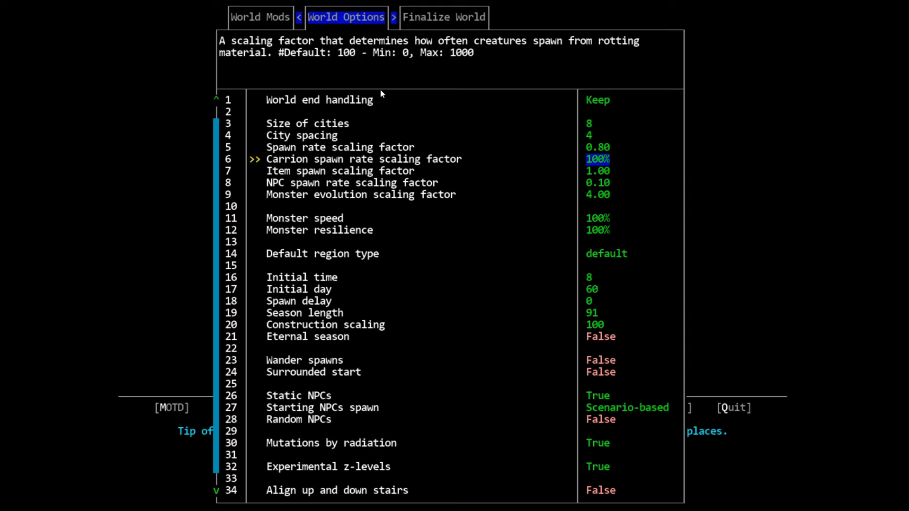
pyautogui.press('Up')
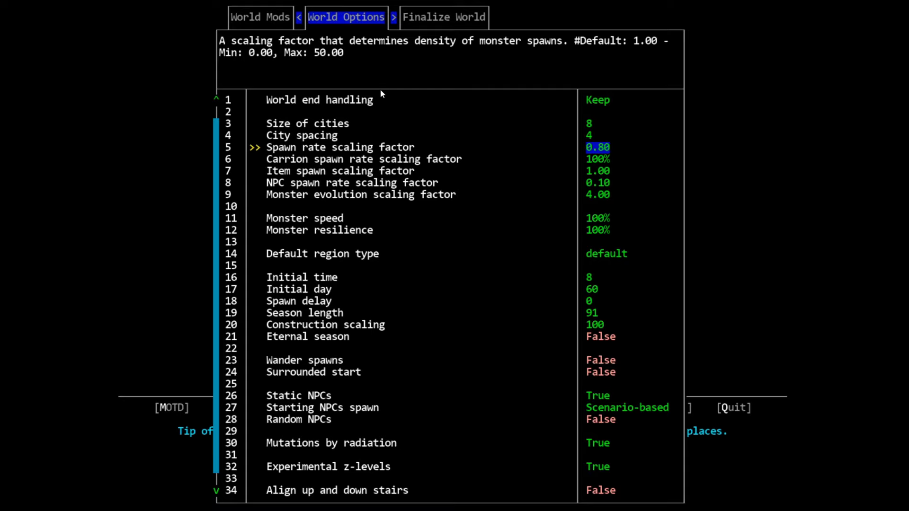
pyautogui.press('Left')
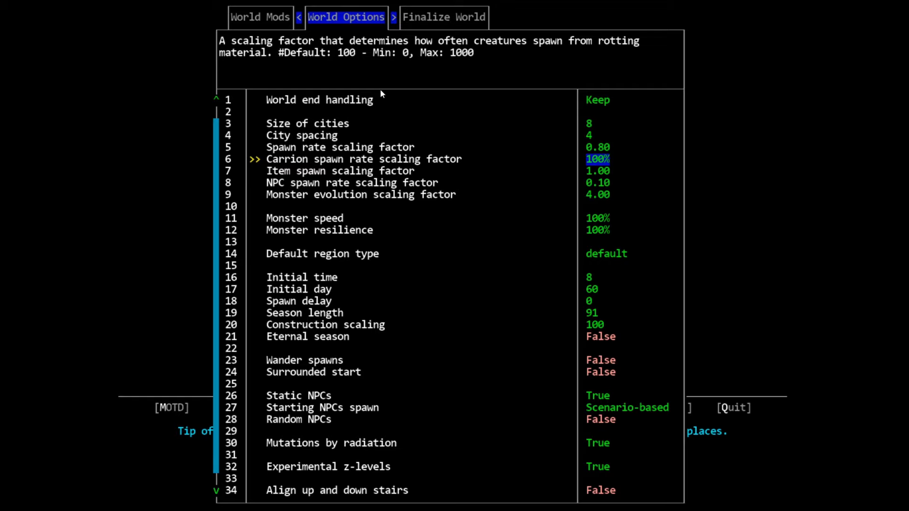
pyautogui.press('down')
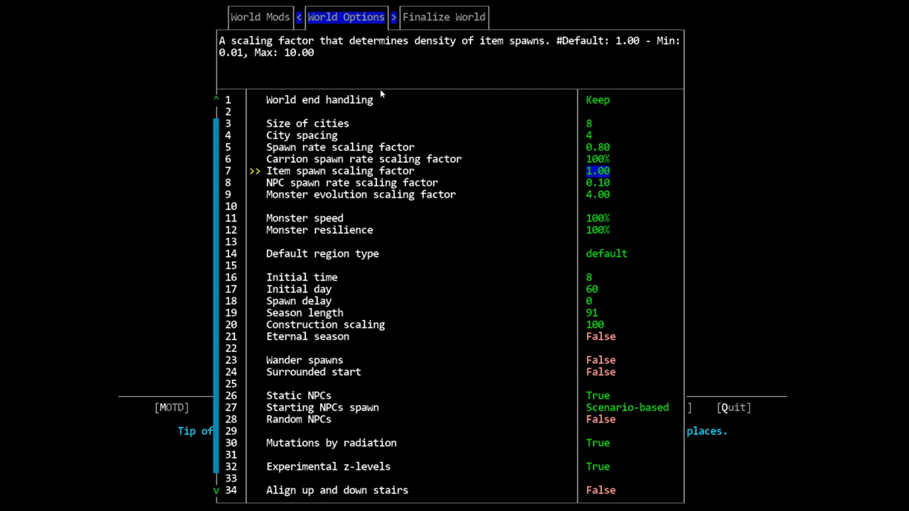
pyautogui.press('right')
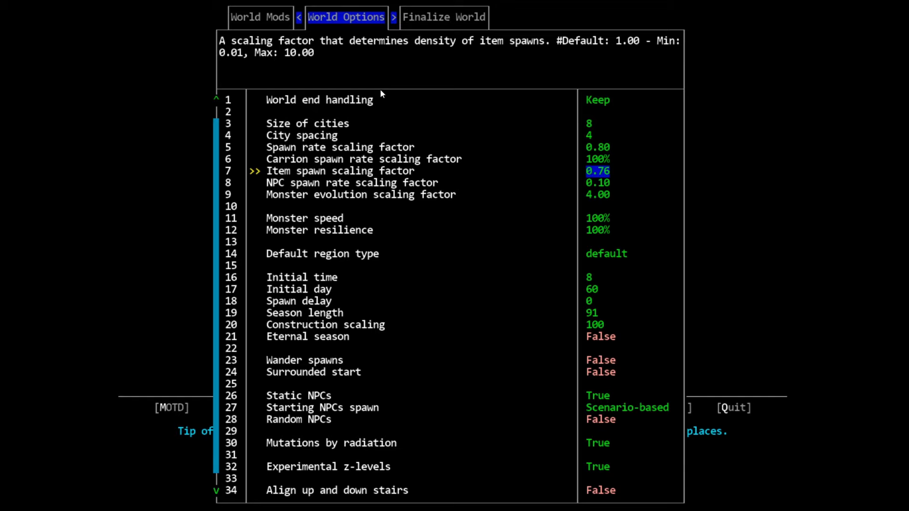
pyautogui.press('Down')
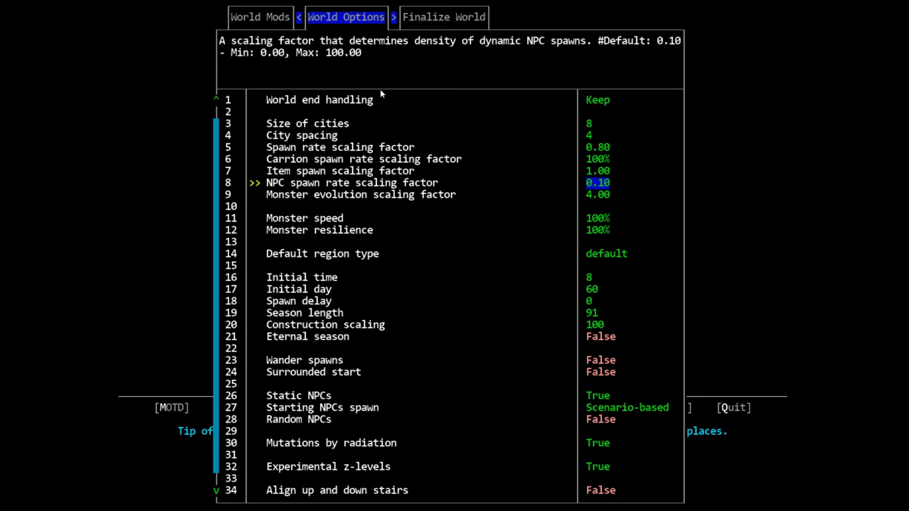
pyautogui.press('right')
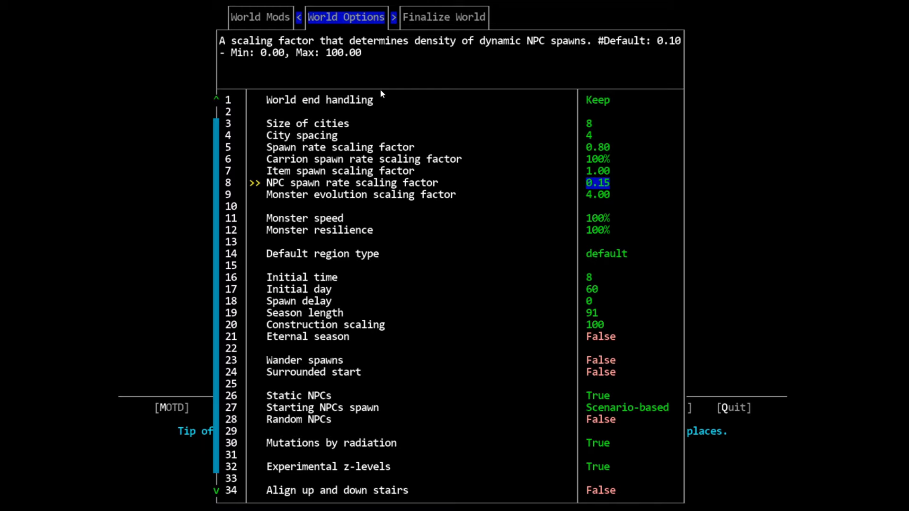
pyautogui.press('Down')
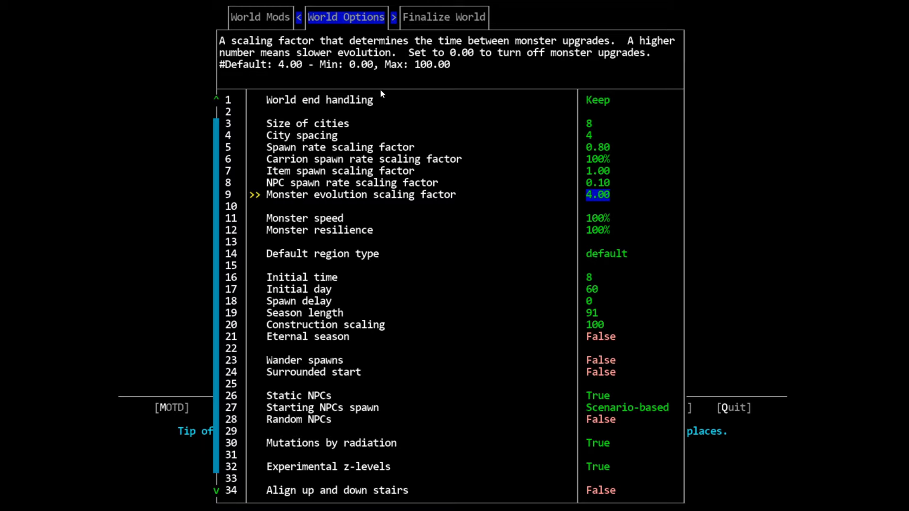
# Set monster speed and monster resilience to 85%, passing through 75% first.
pyautogui.press('Down')
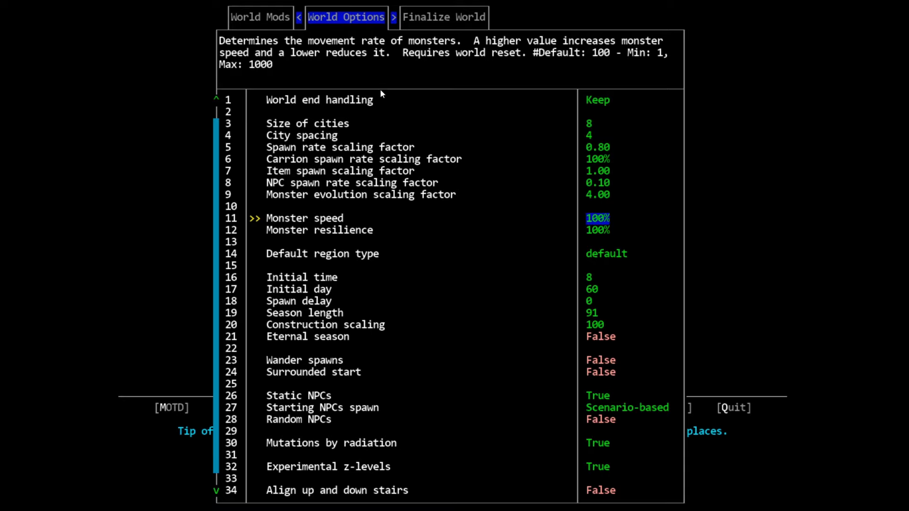
pyautogui.press('left')
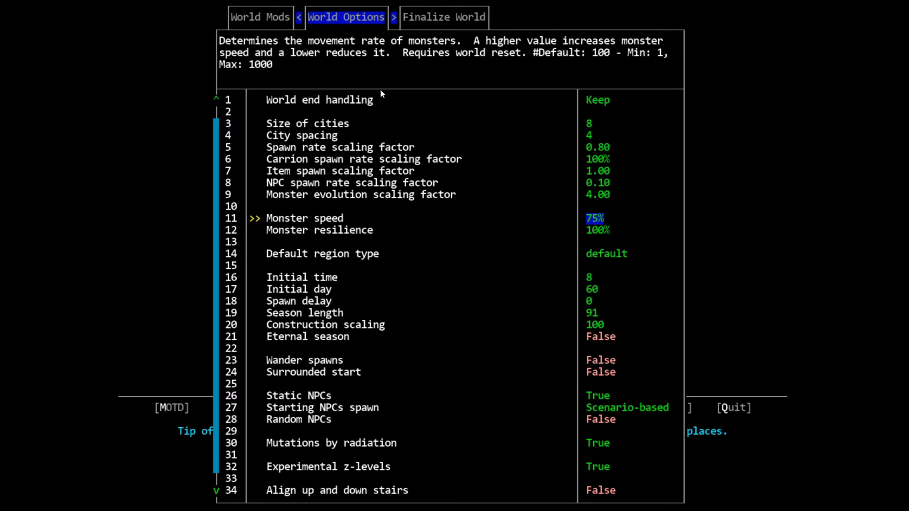
pyautogui.press('down')
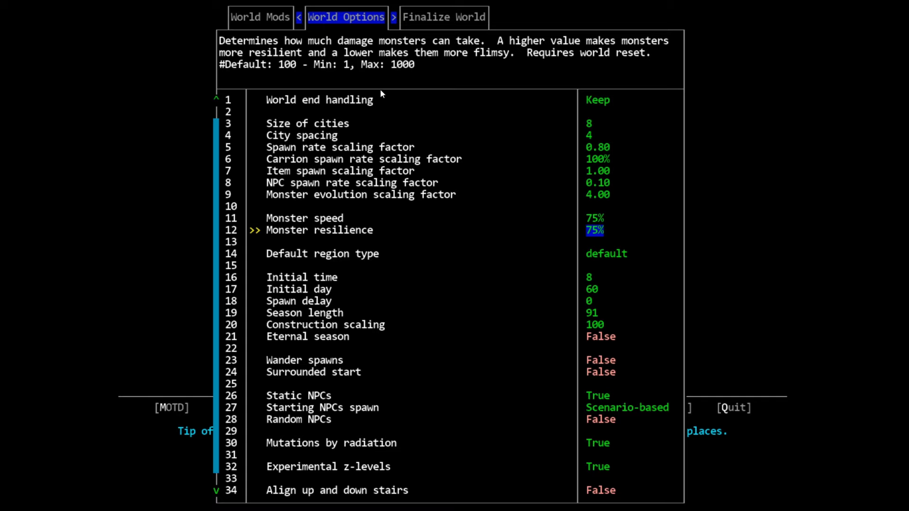
pyautogui.press('Up')
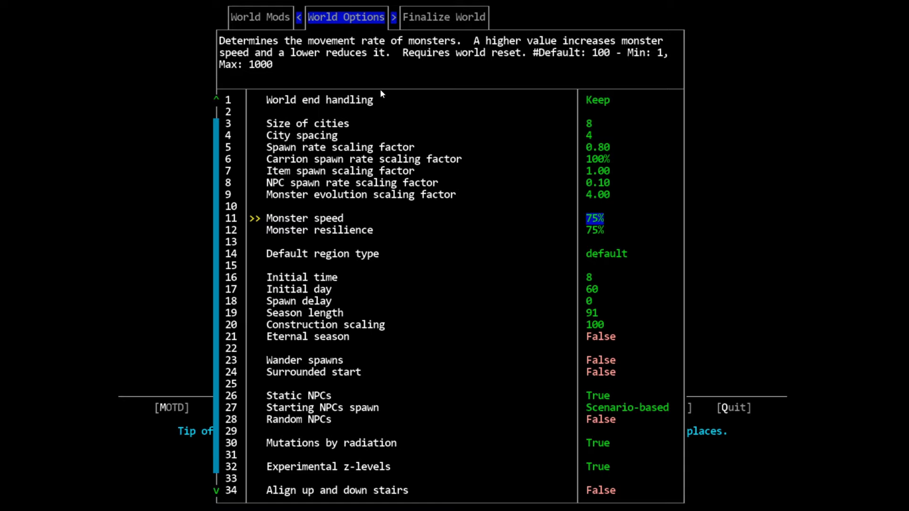
pyautogui.press('right')
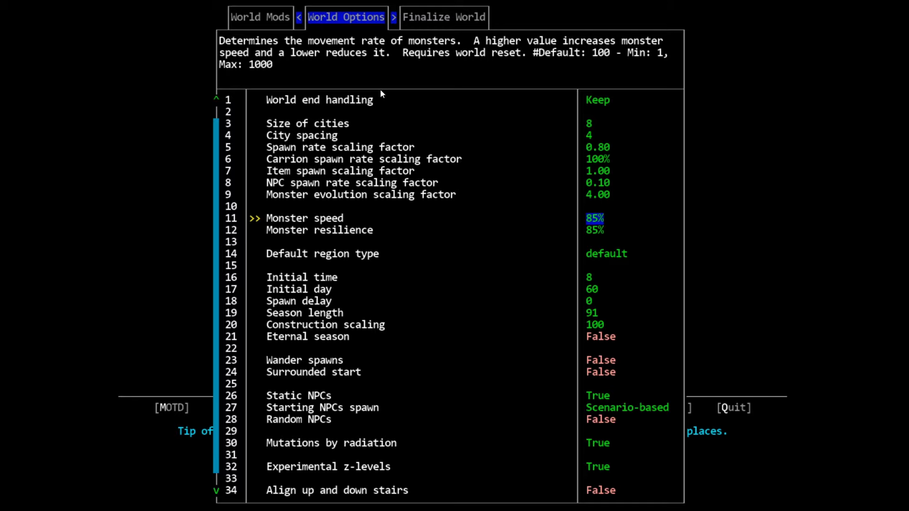
pyautogui.press('Down')
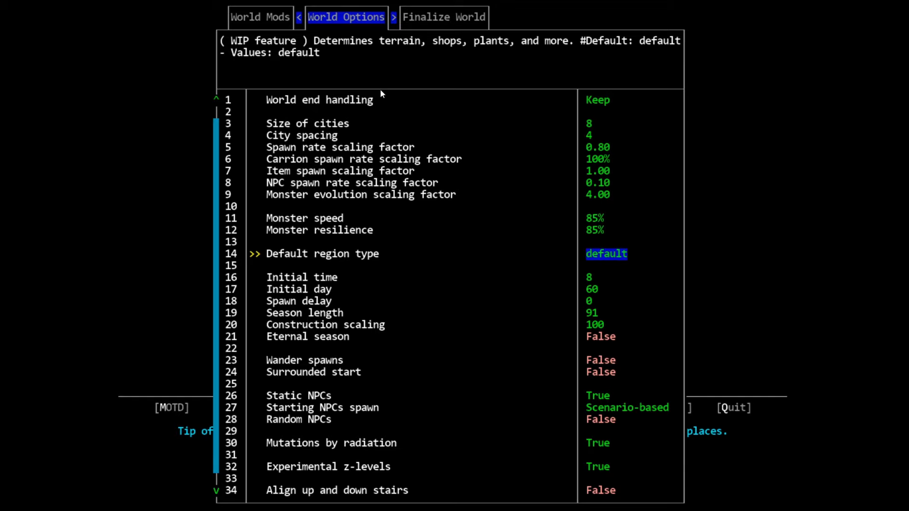
pyautogui.press('Down')
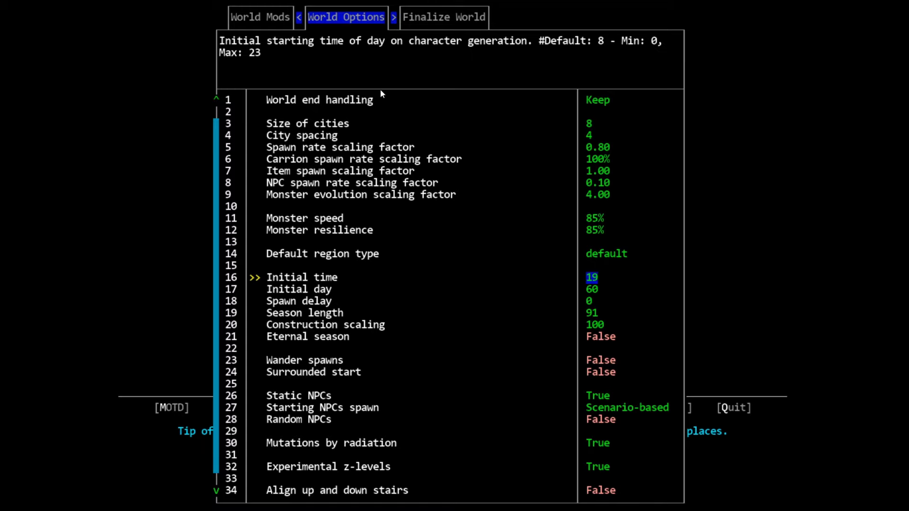
# Keep initial time at 8 and initial day at 60, moving down to spawn delay 0.
pyautogui.press('Down')
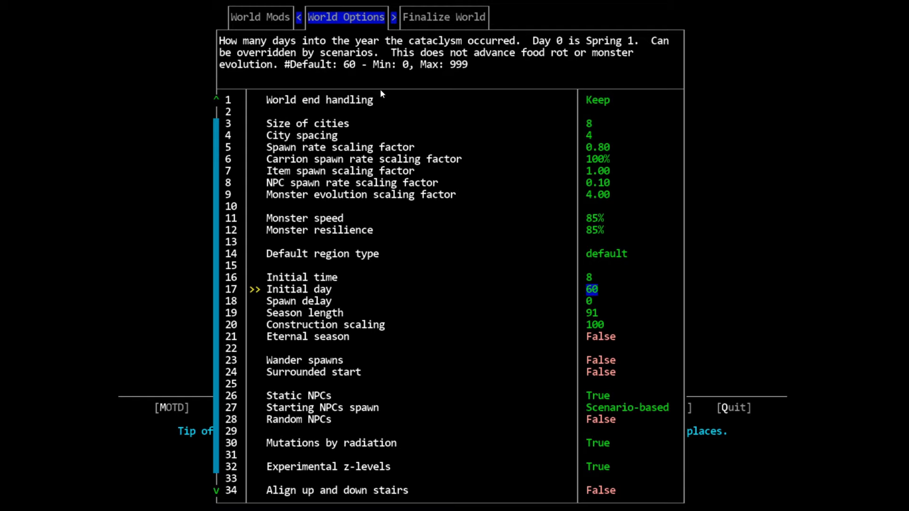
pyautogui.press('Down')
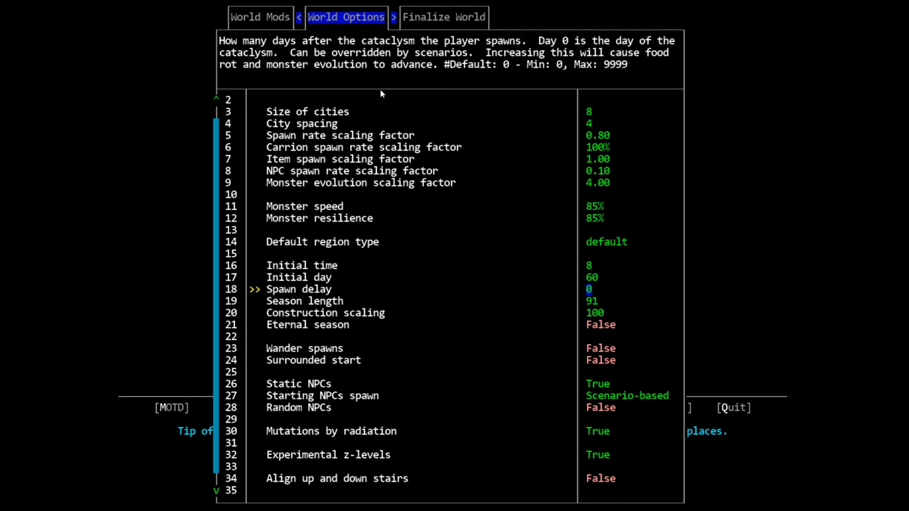
pyautogui.press('Down')
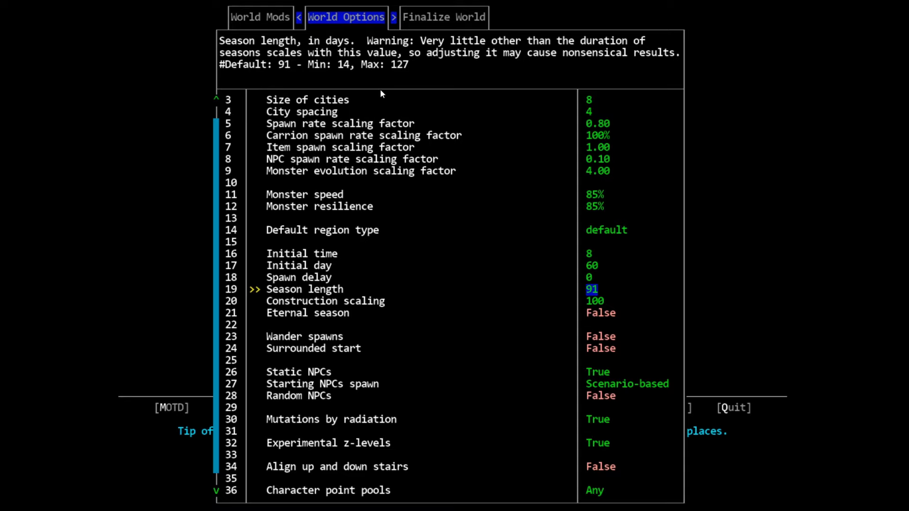
pyautogui.write('42')
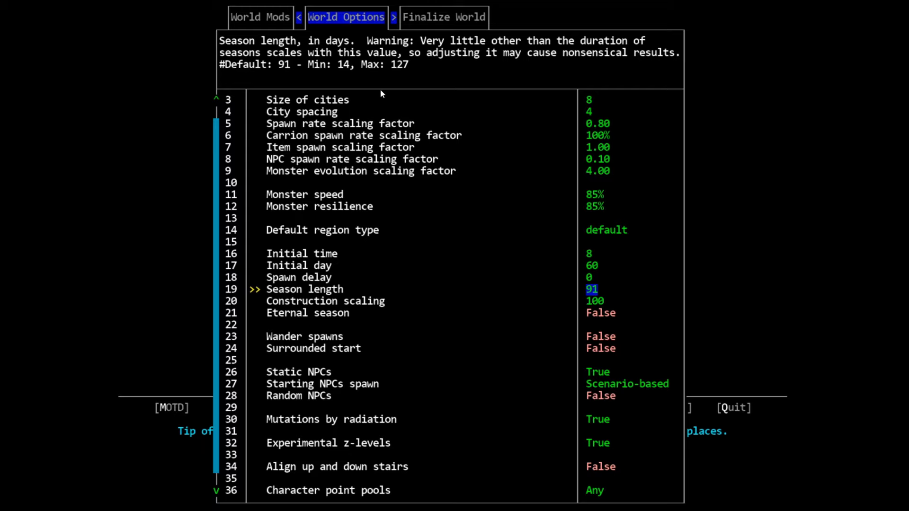
pyautogui.press('Down')
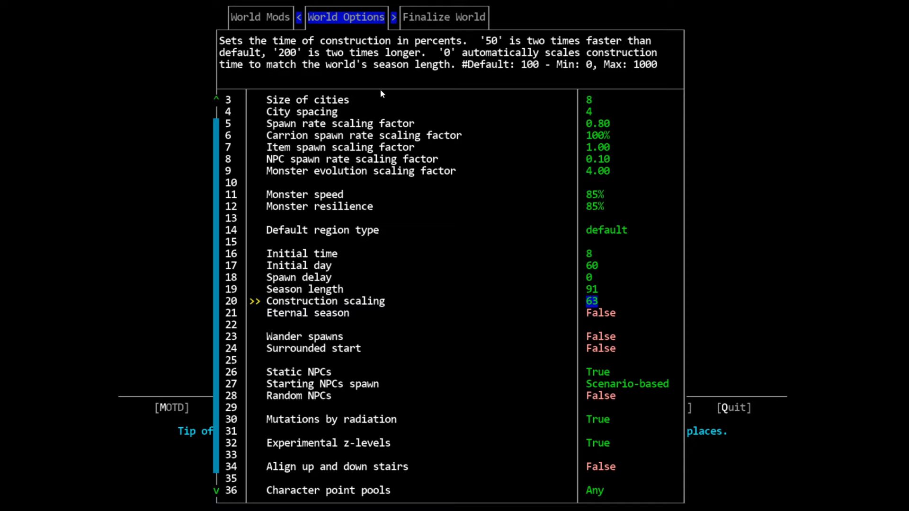
pyautogui.press('Down')
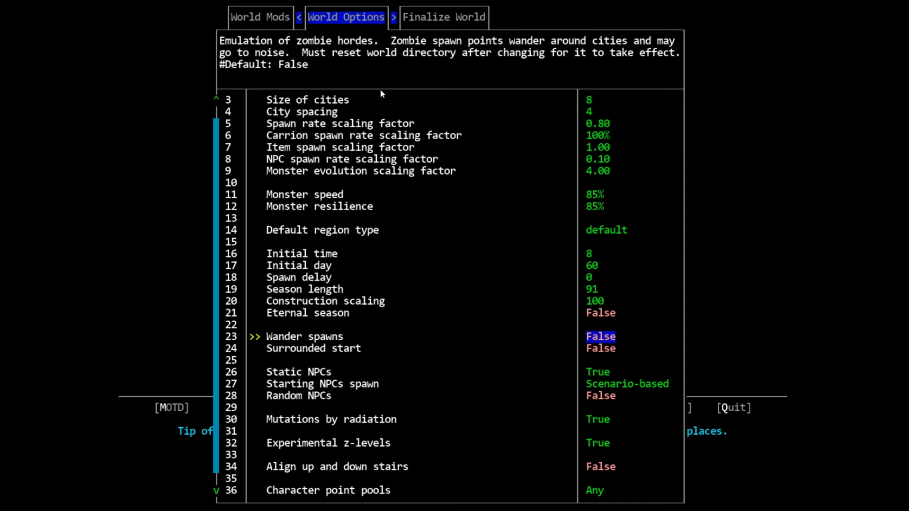
pyautogui.press('Down')
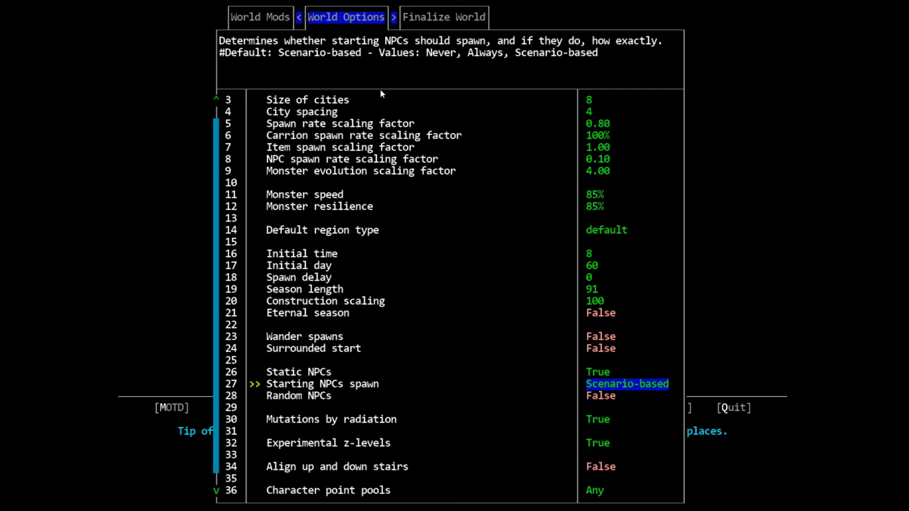
# Toggle the Random NPCs option to True.
pyautogui.press('Down')
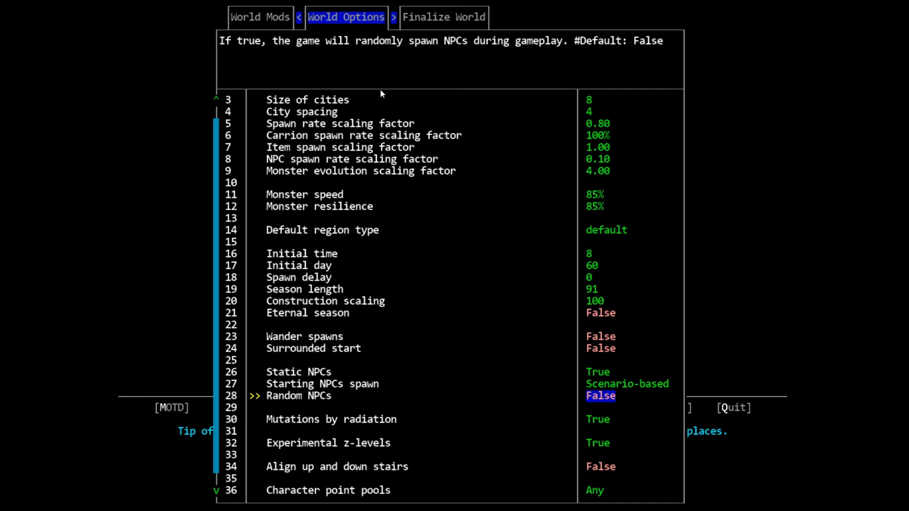
pyautogui.press('Up')
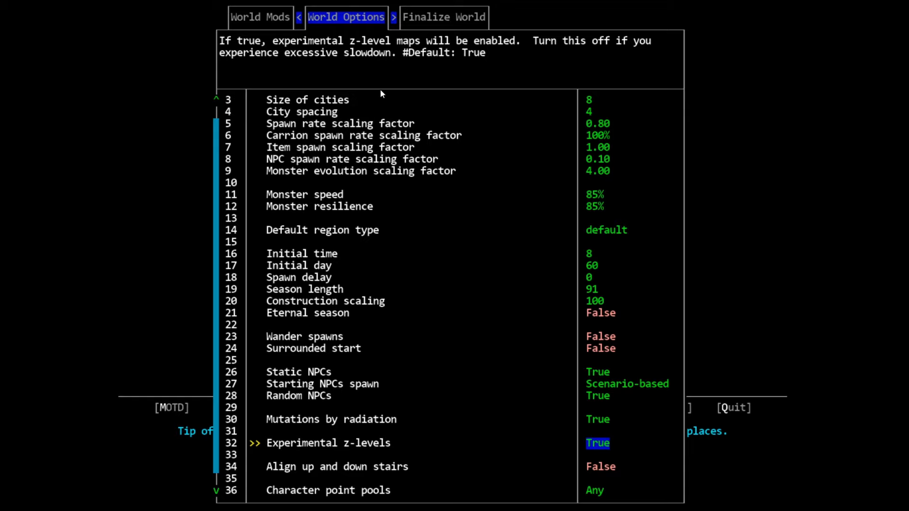
# Leave stair alignment False and review the character point pools option (Any).
pyautogui.press('Down')
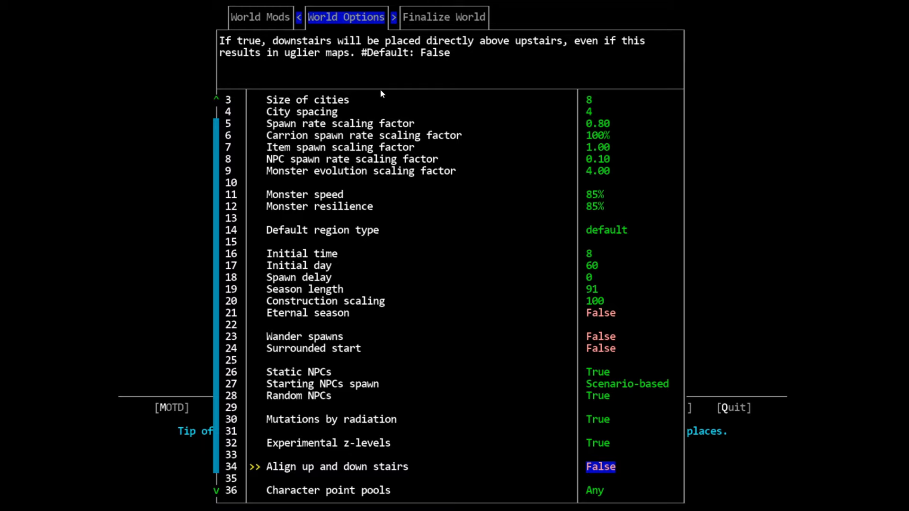
pyautogui.press('down')
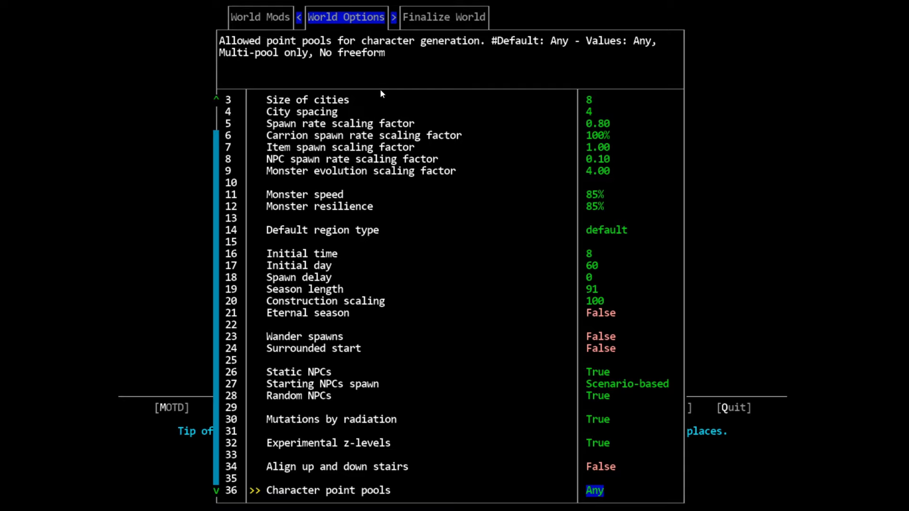
pyautogui.moveTo(476, 144)
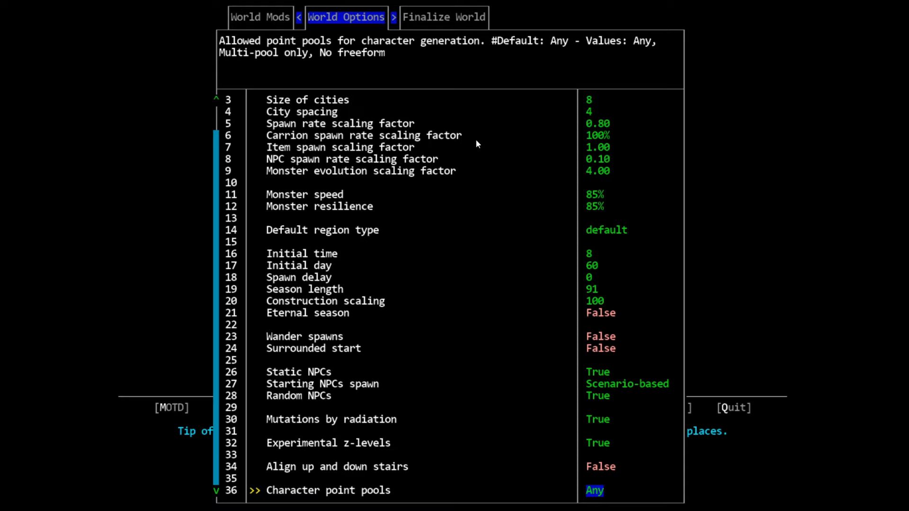
pyautogui.moveTo(631, 500)
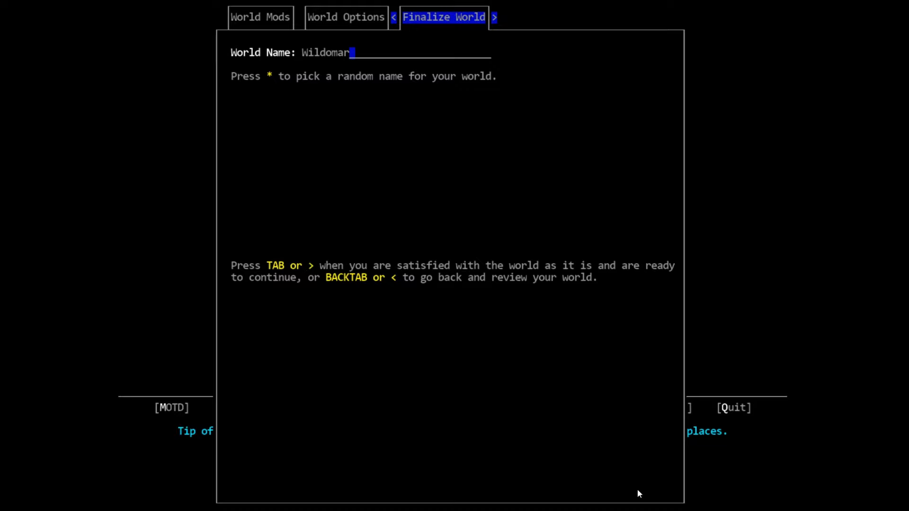
pyautogui.moveTo(653, 91)
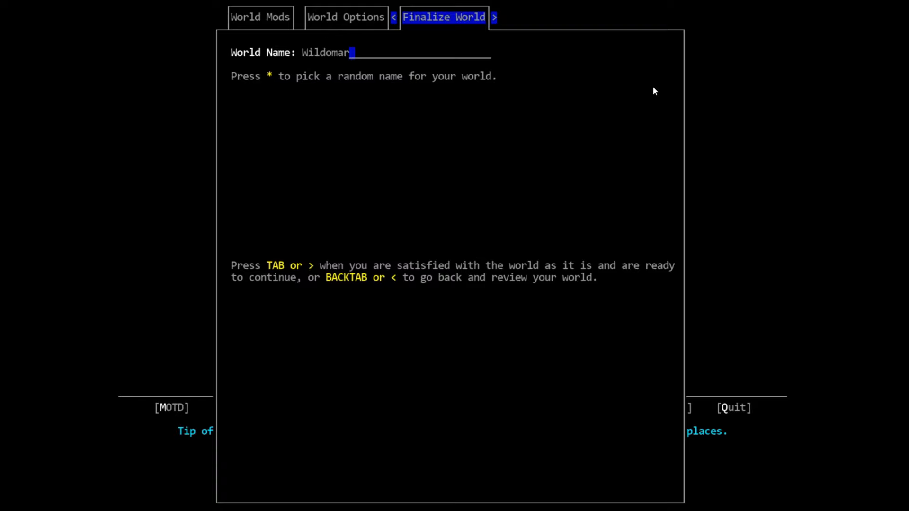
# Replace the random world name with TutorialPlaythrough and create the world.
pyautogui.press('ctrl+a')
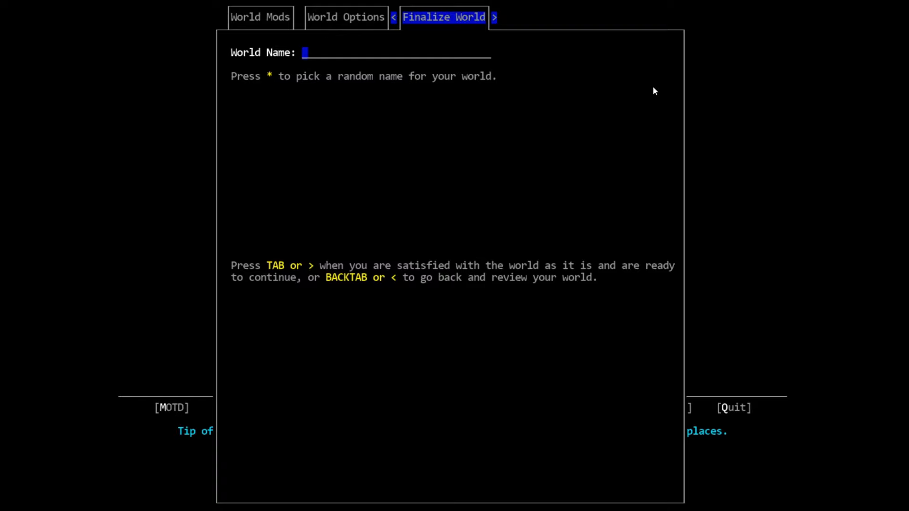
pyautogui.write('TutorialPlaythrough')
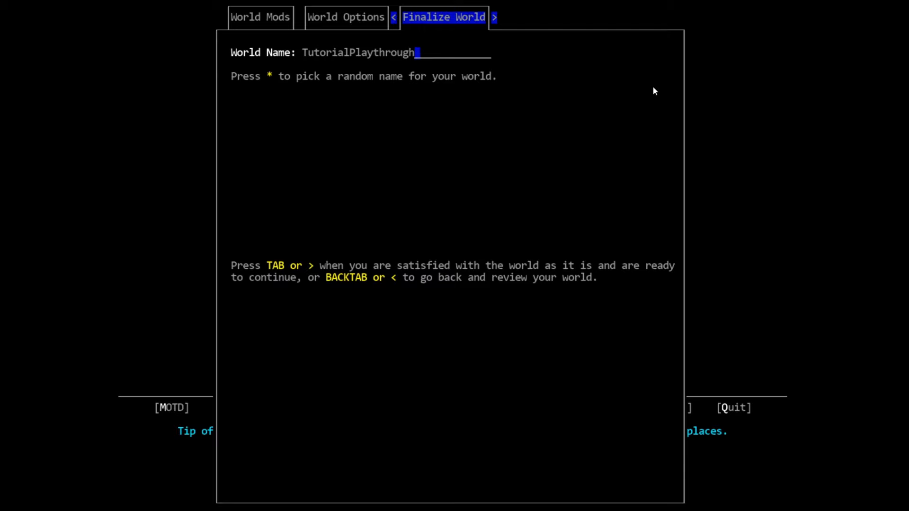
pyautogui.press('tab')
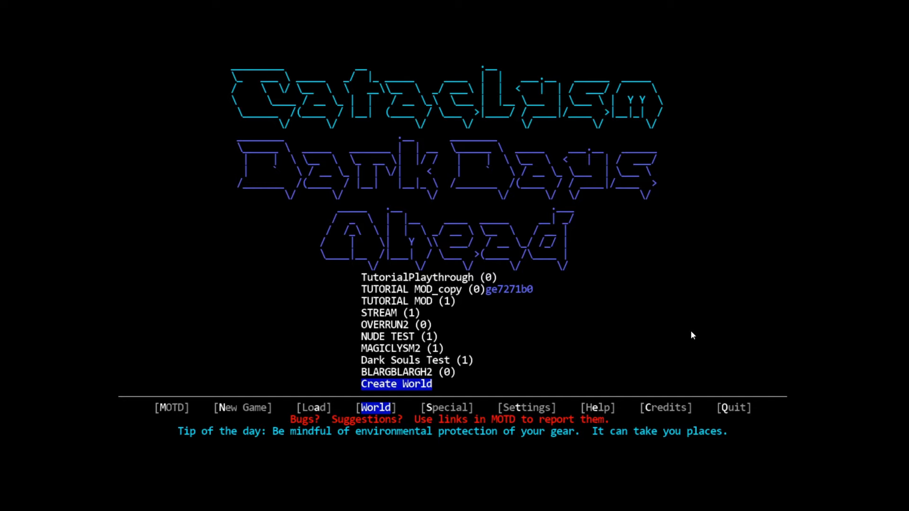
# Highlight the new TutorialPlaythrough entry in the world list.
pyautogui.press('Up')
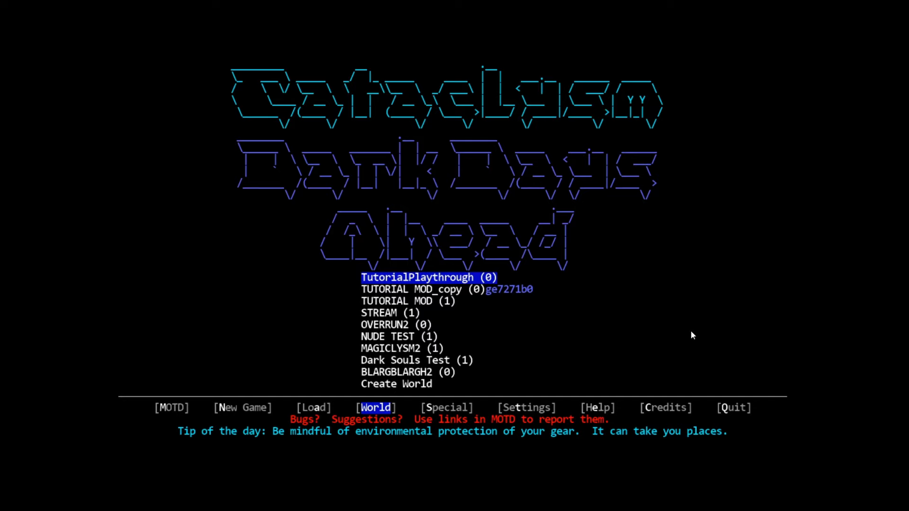